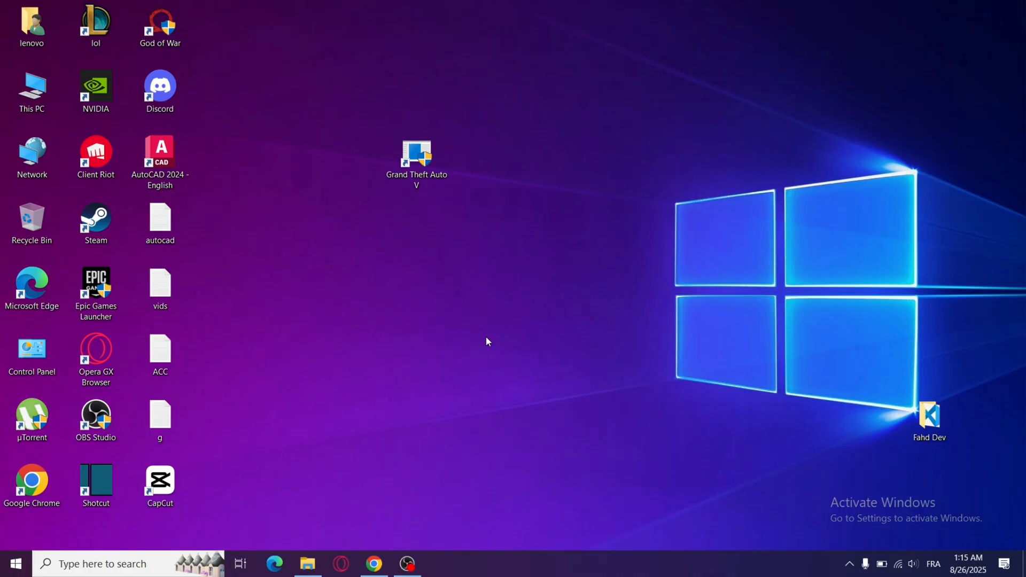
- Enable 'Run this program as an administrator' in the Grand Theft Auto V shortcut's Compatibility properties
right_click(416, 157)
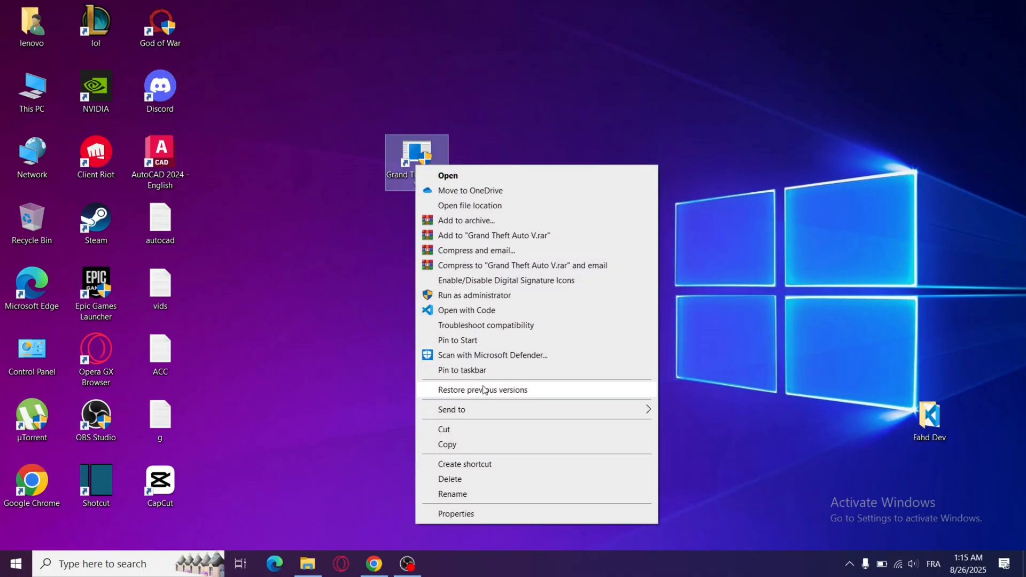
mouse_move(503, 517)
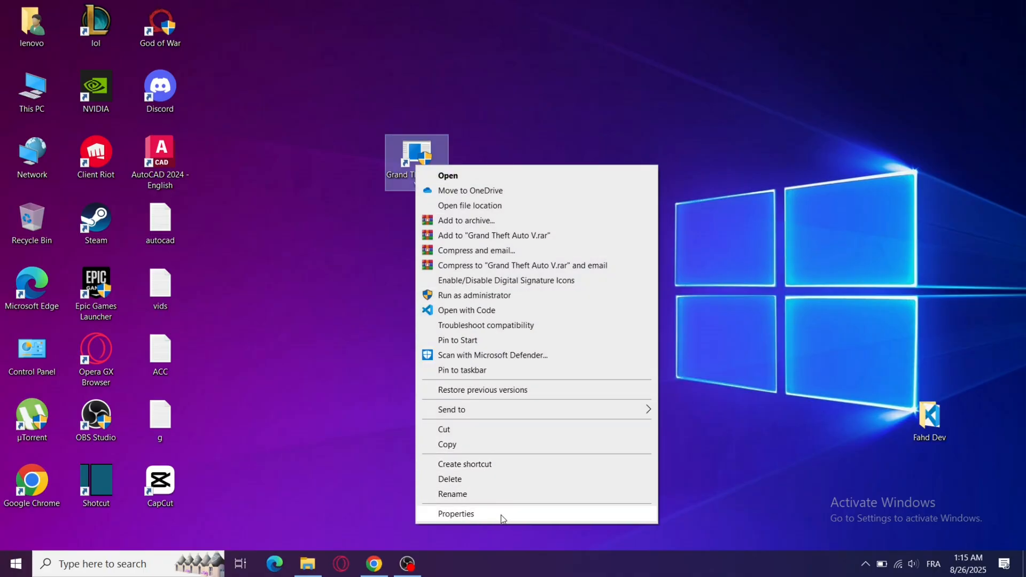
left_click(455, 515)
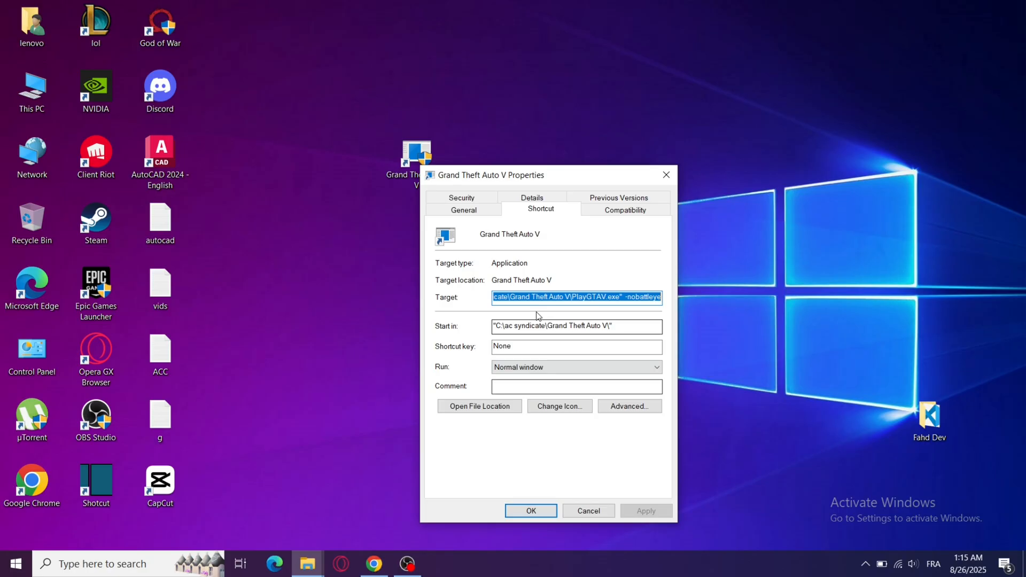
left_click(625, 210)
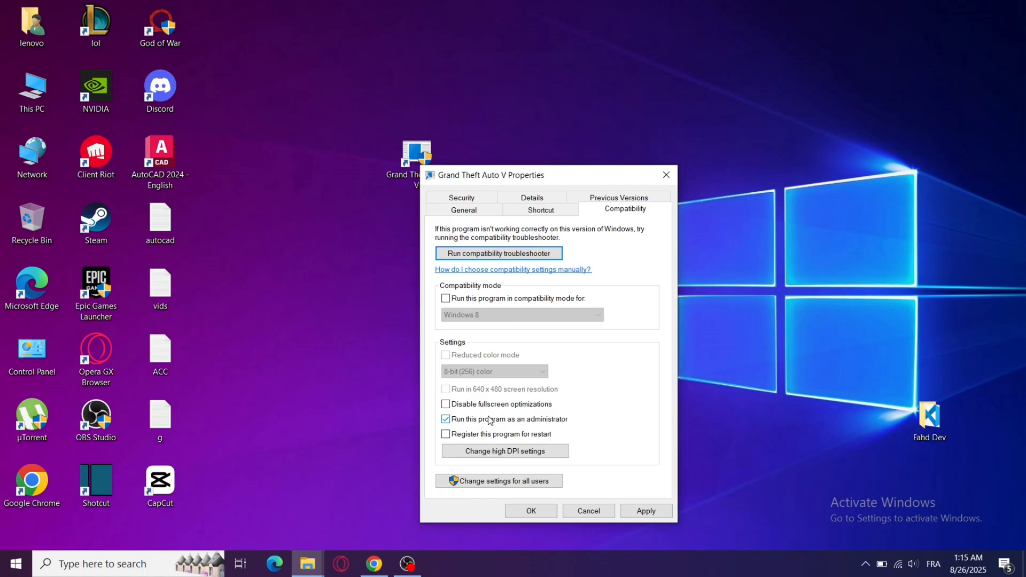
mouse_move(523, 422)
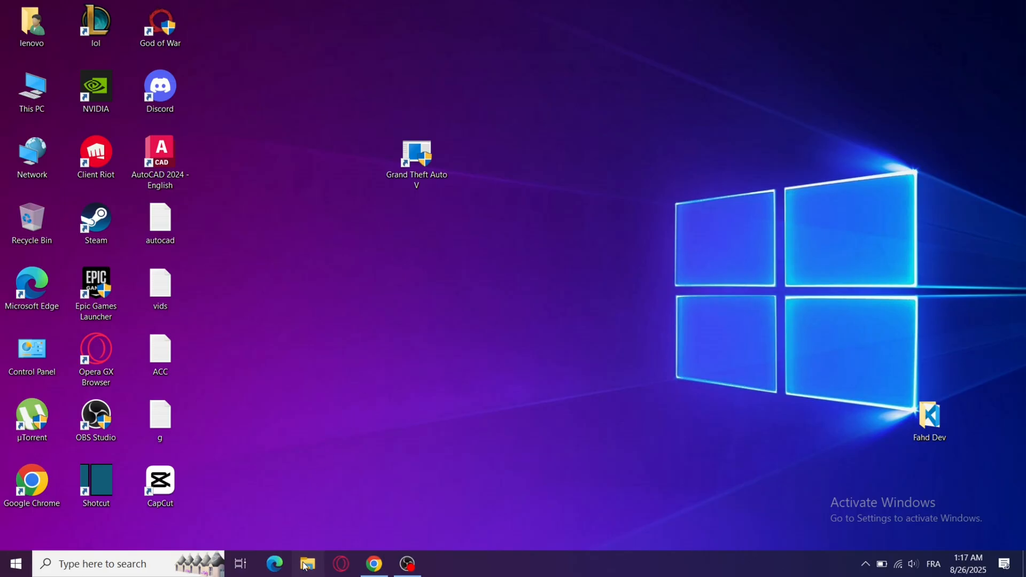
- Delete the settings file in Documents > Rockstar Games > GTA V
left_click(307, 563)
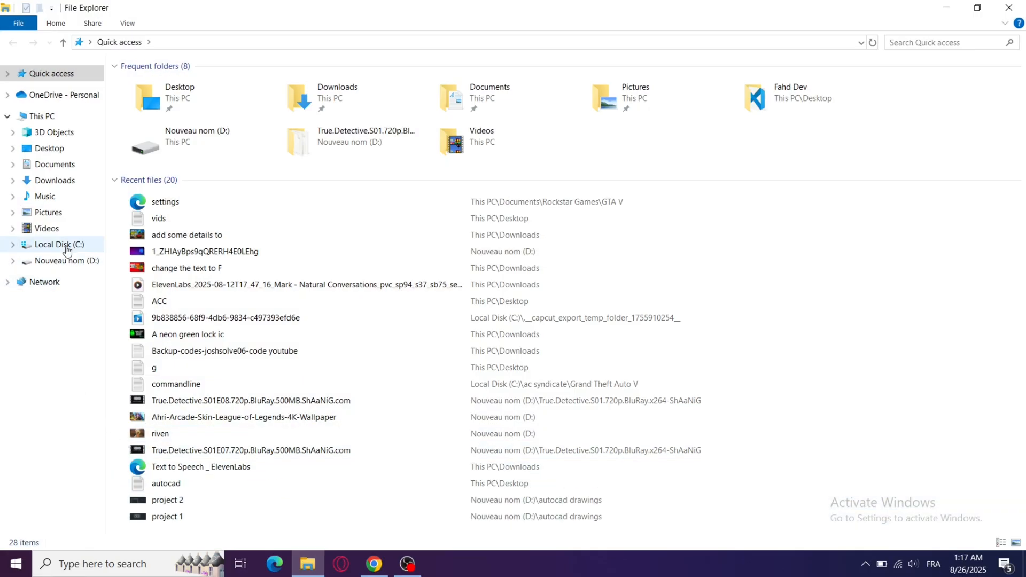
left_click(53, 165)
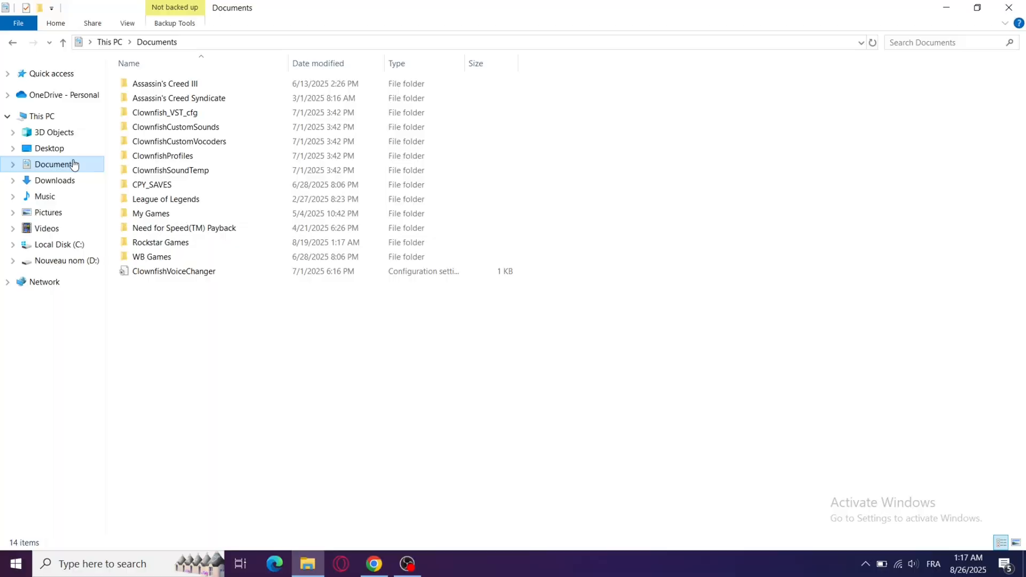
mouse_move(161, 243)
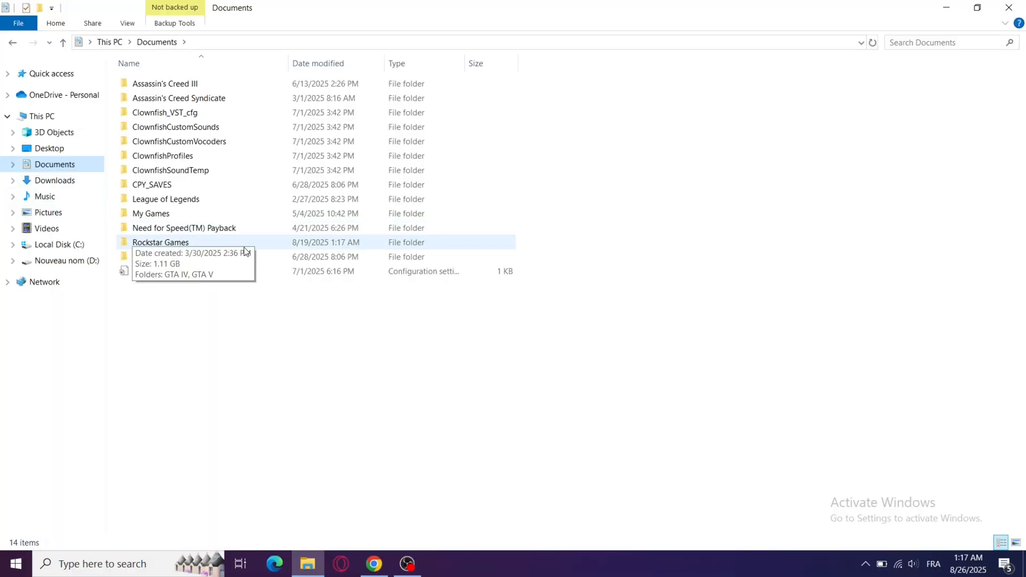
double_click(160, 242)
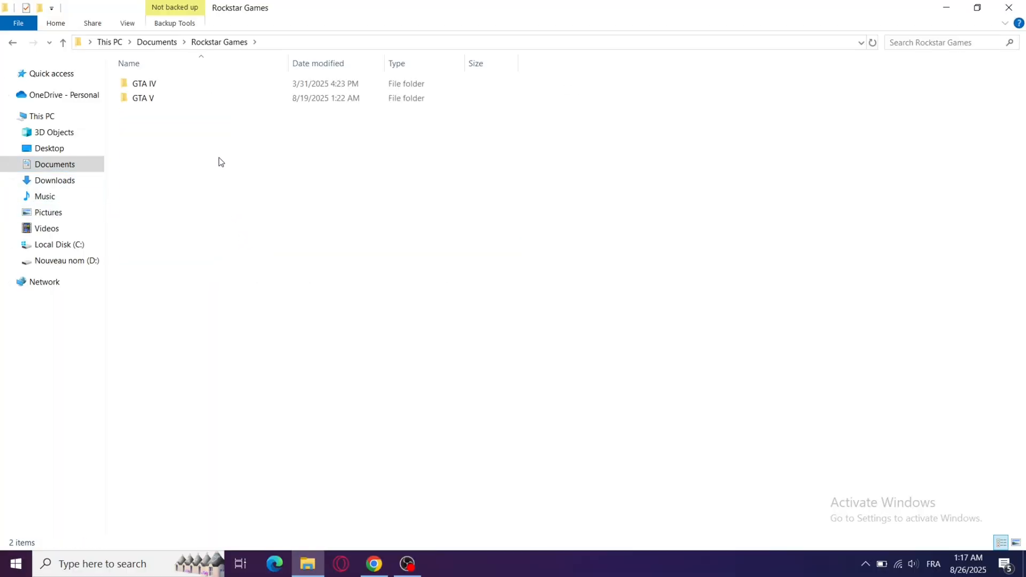
left_click(142, 98)
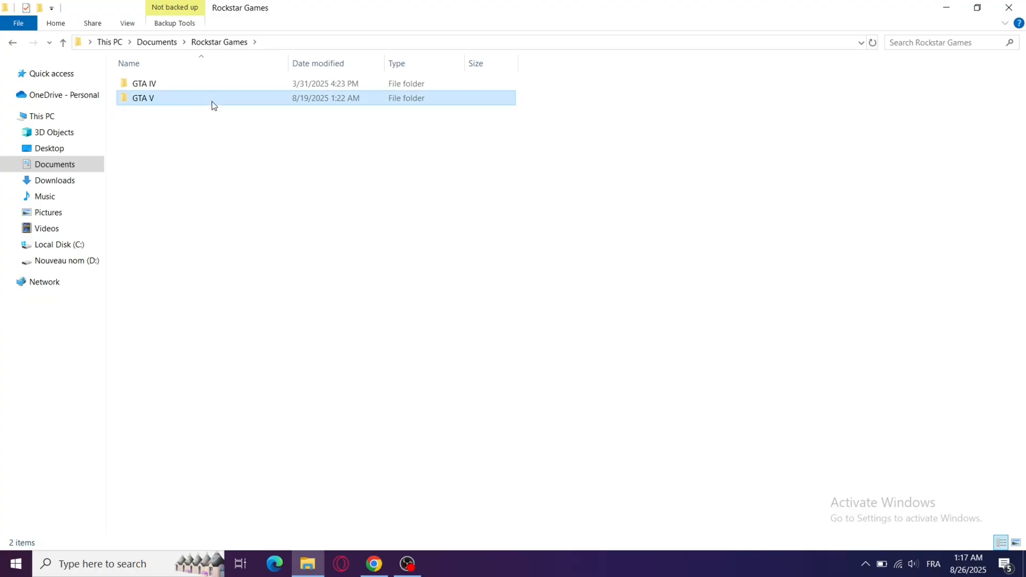
double_click(142, 98)
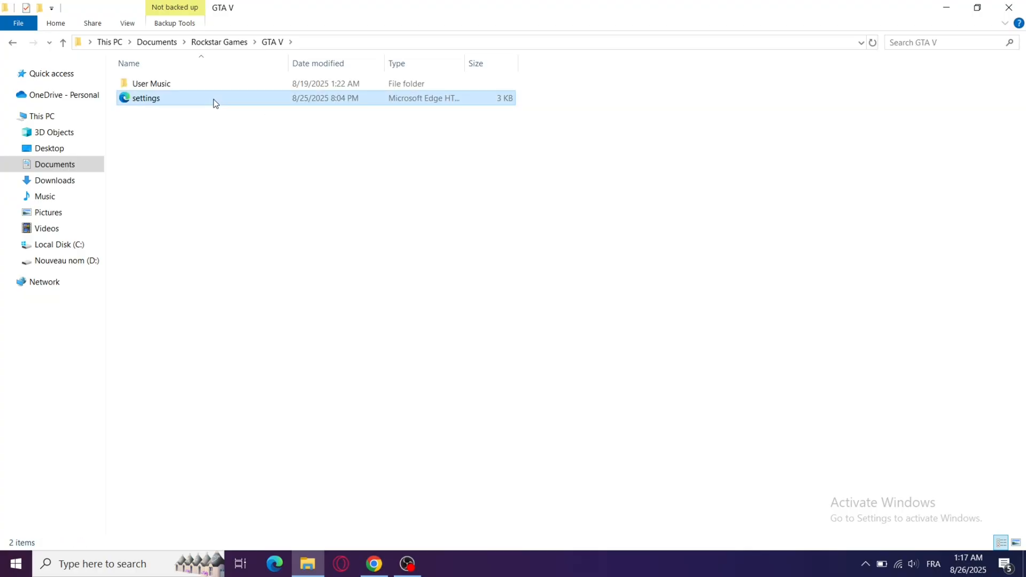
right_click(145, 97)
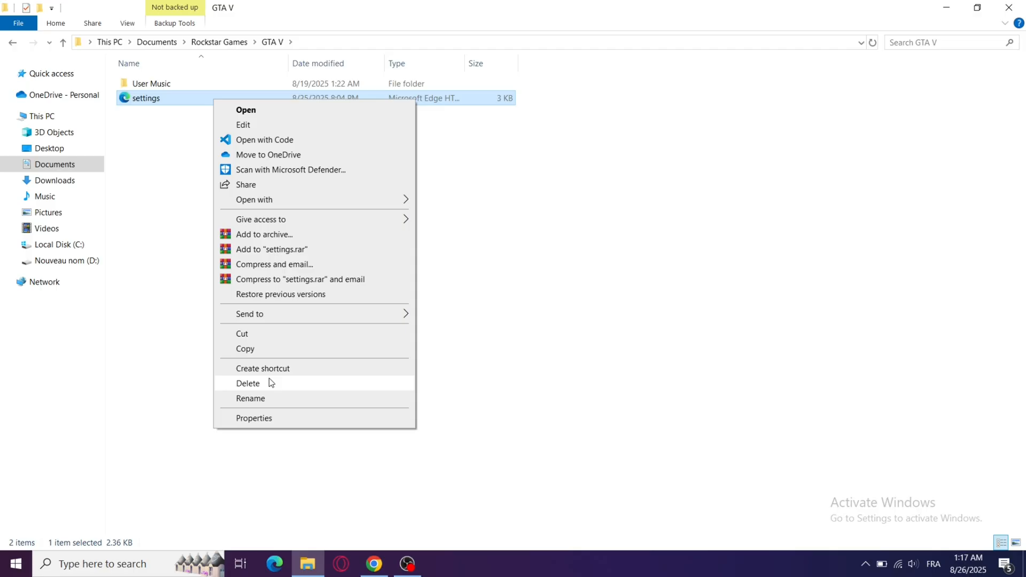
left_click(248, 383)
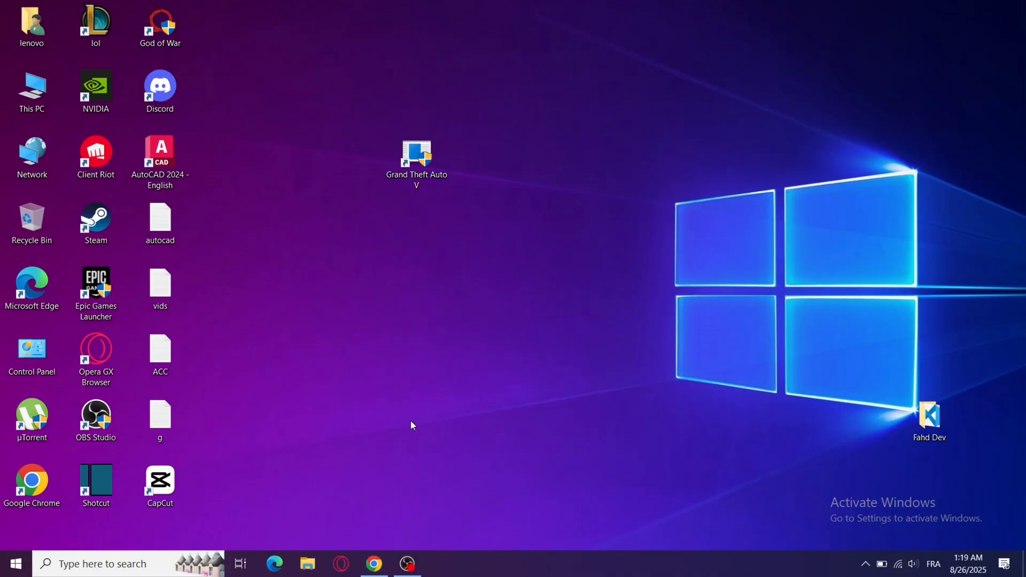
mouse_move(242, 492)
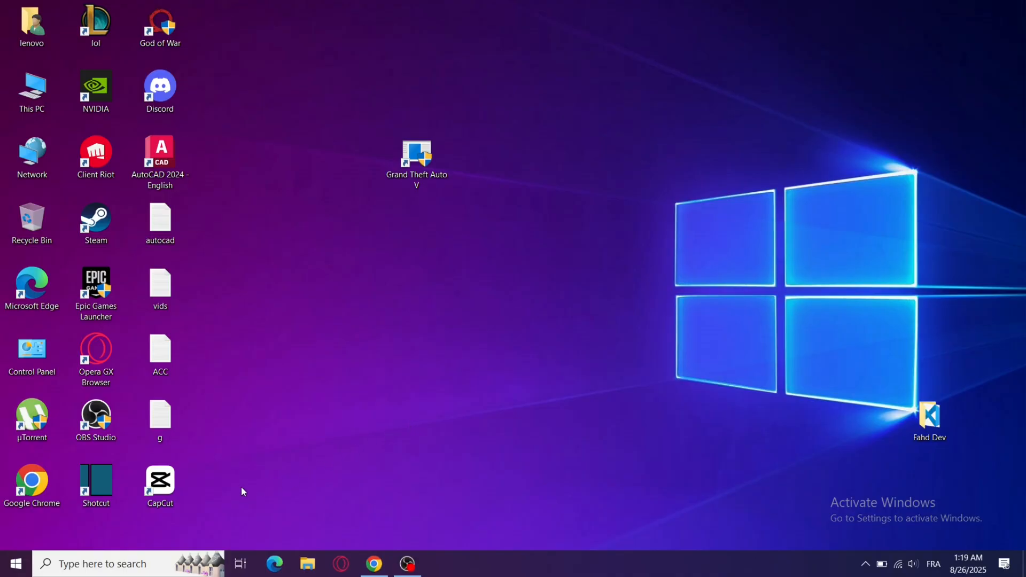
- Switch Real-time protection off under Windows Security's Virus & threat protection settings
left_click(98, 563)
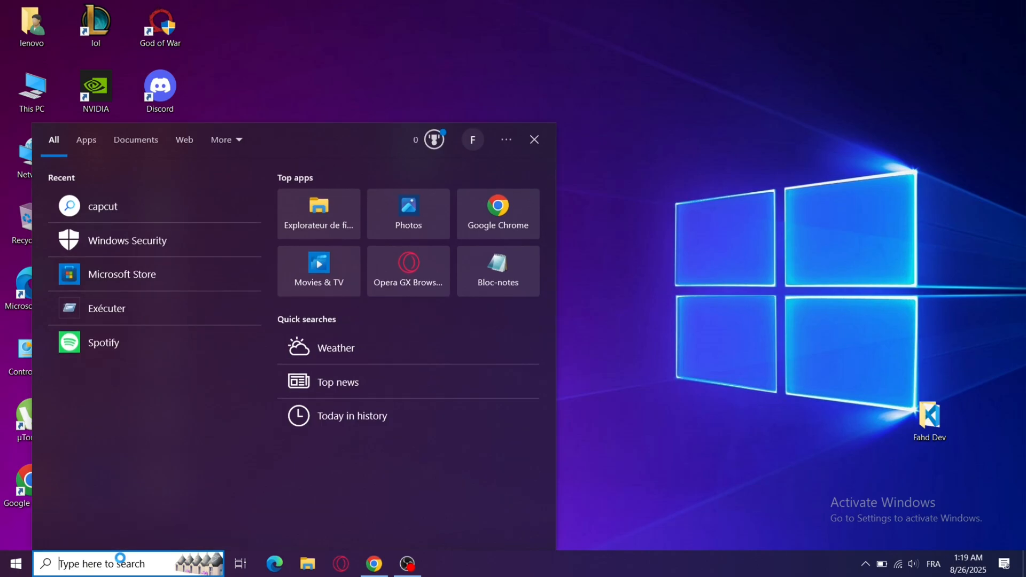
type("wi")
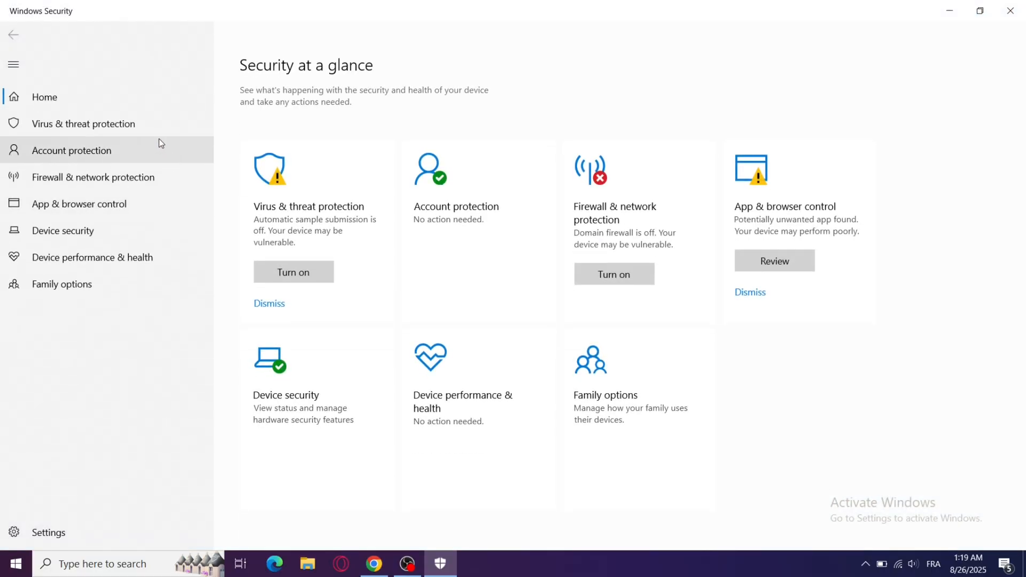
left_click(84, 124)
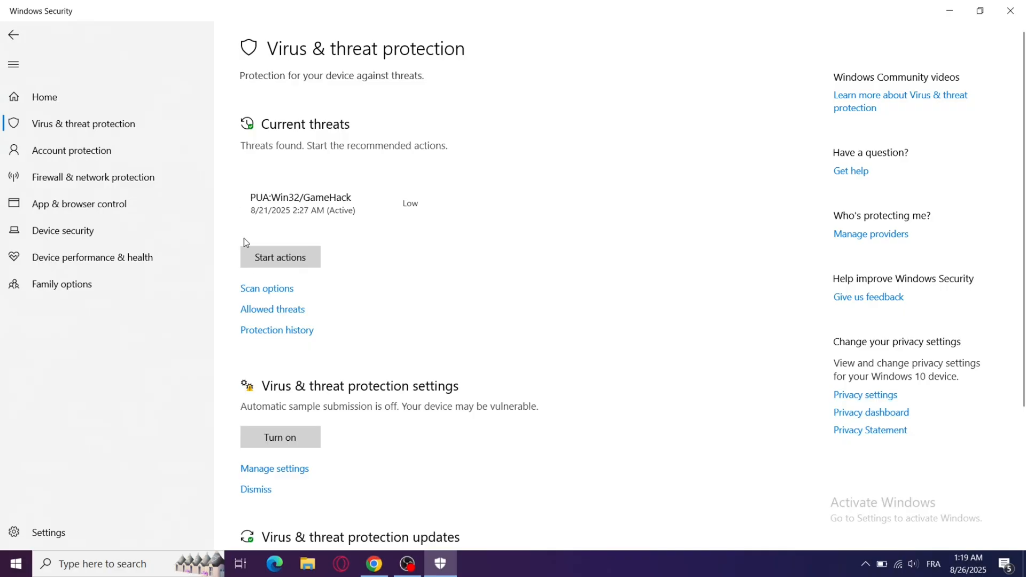
mouse_move(274, 468)
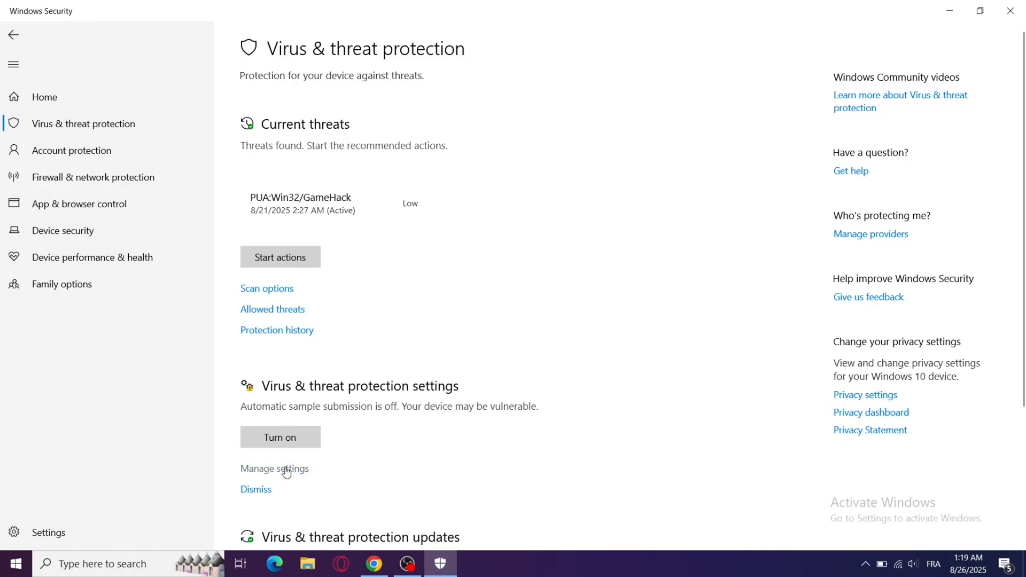
left_click(275, 468)
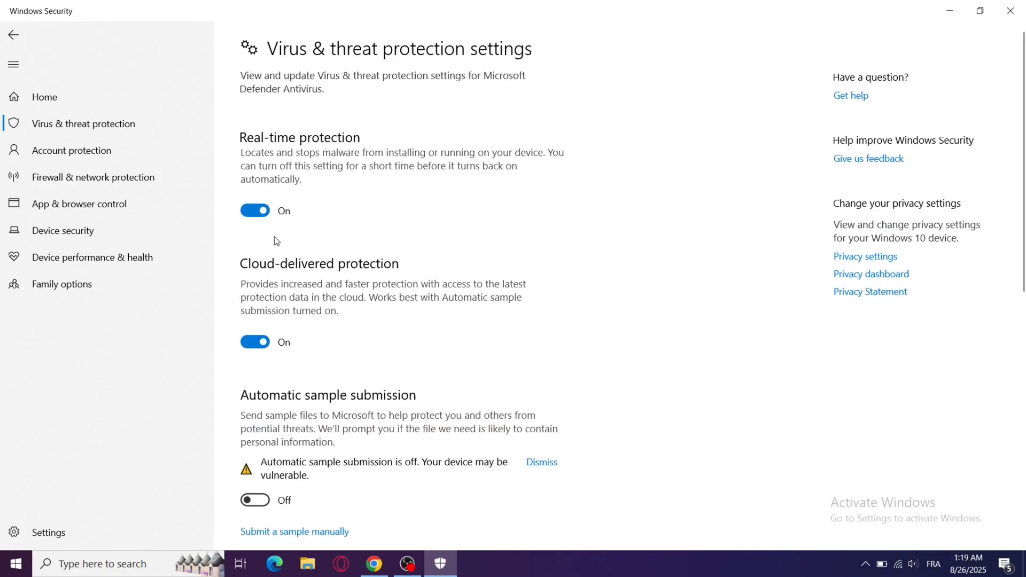
left_click(255, 210)
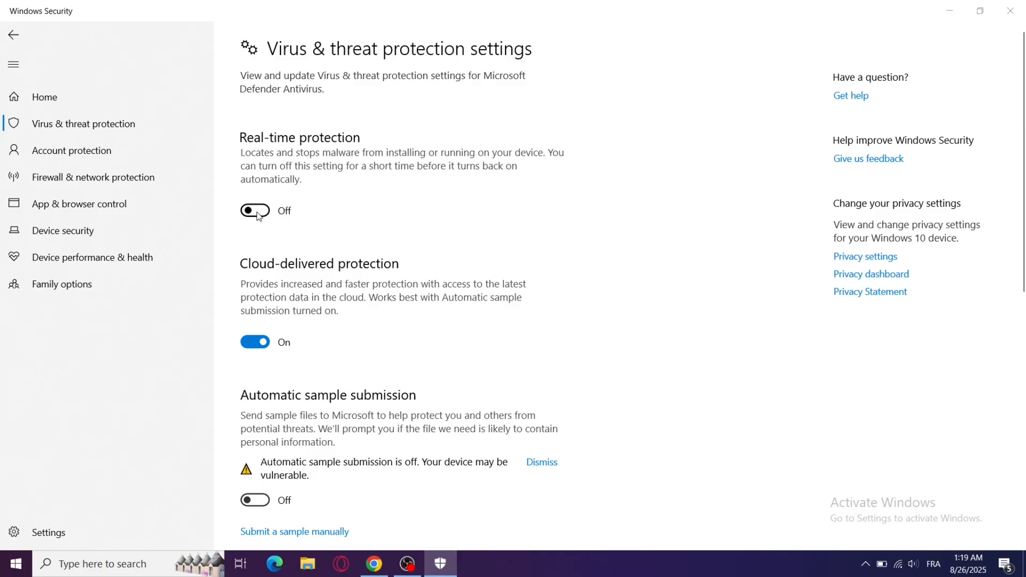
mouse_move(421, 374)
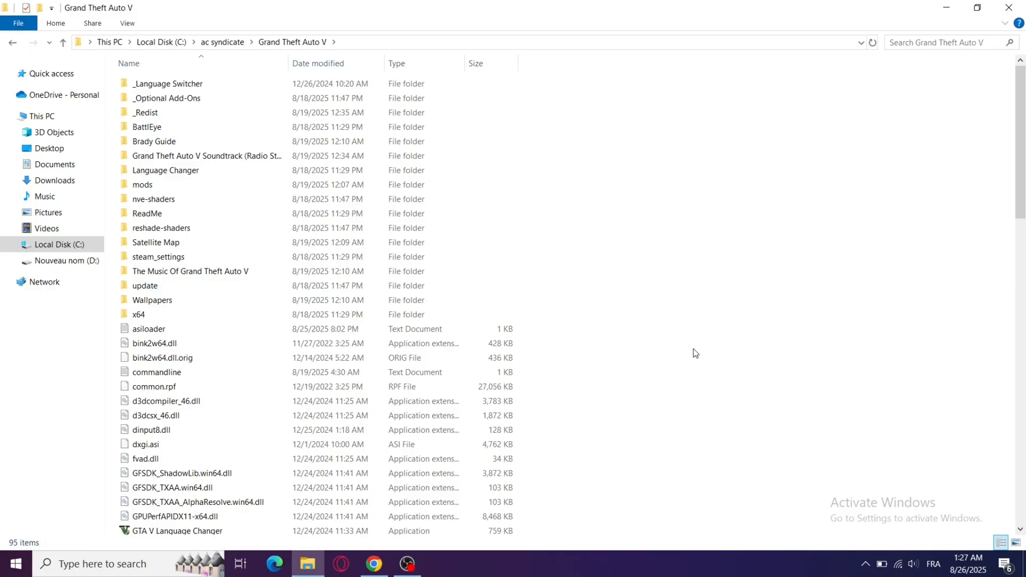
- Launch QuickSFV from the _Redist folder and verify the game files against fitgirl.md5
left_click(166, 170)
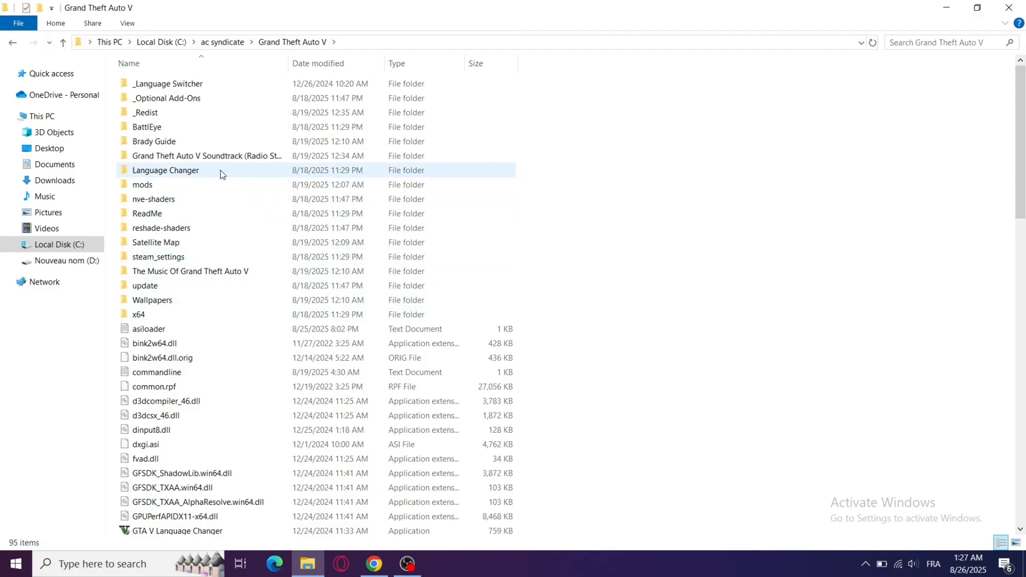
double_click(145, 113)
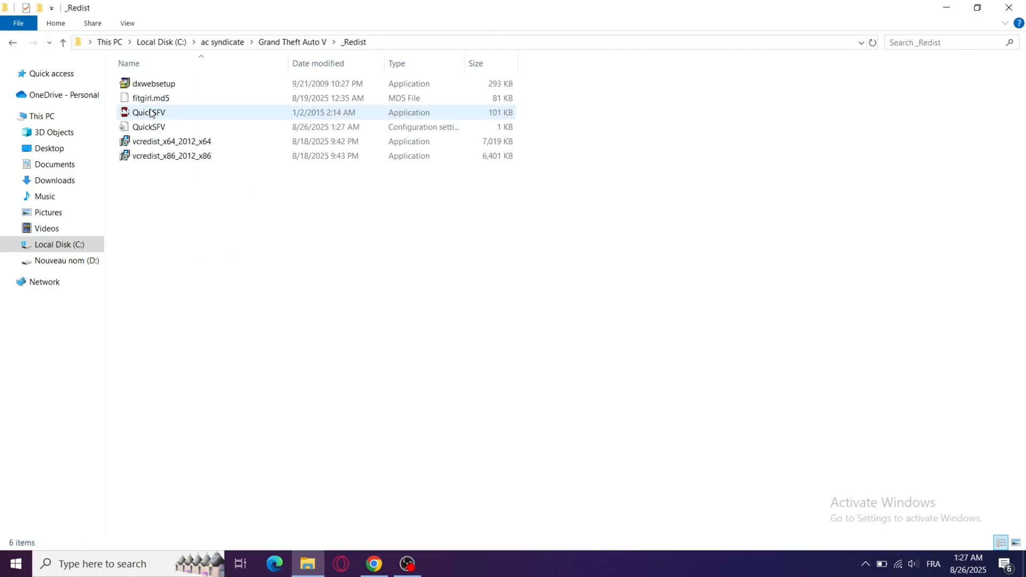
left_click(149, 112)
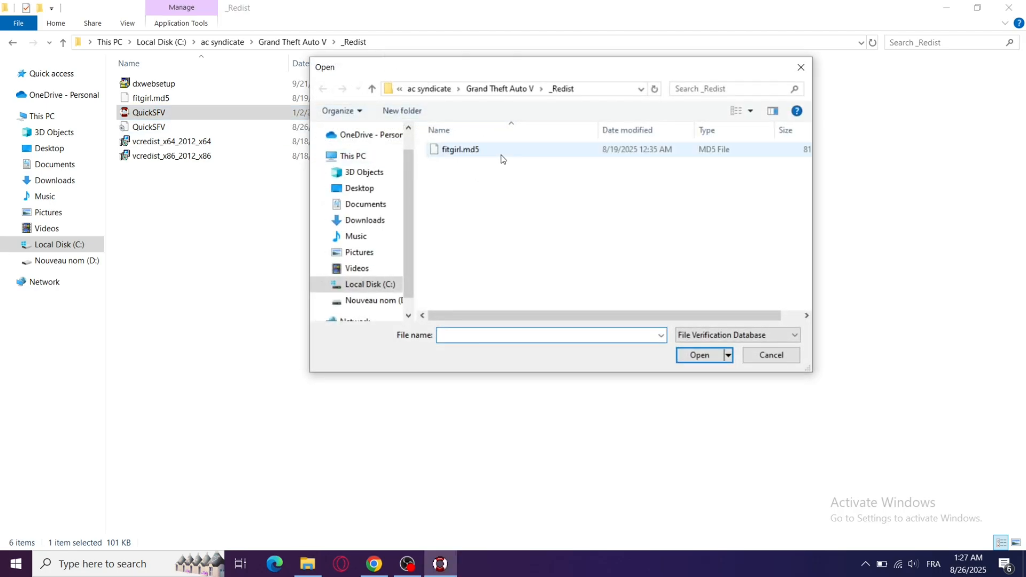
left_click(698, 355)
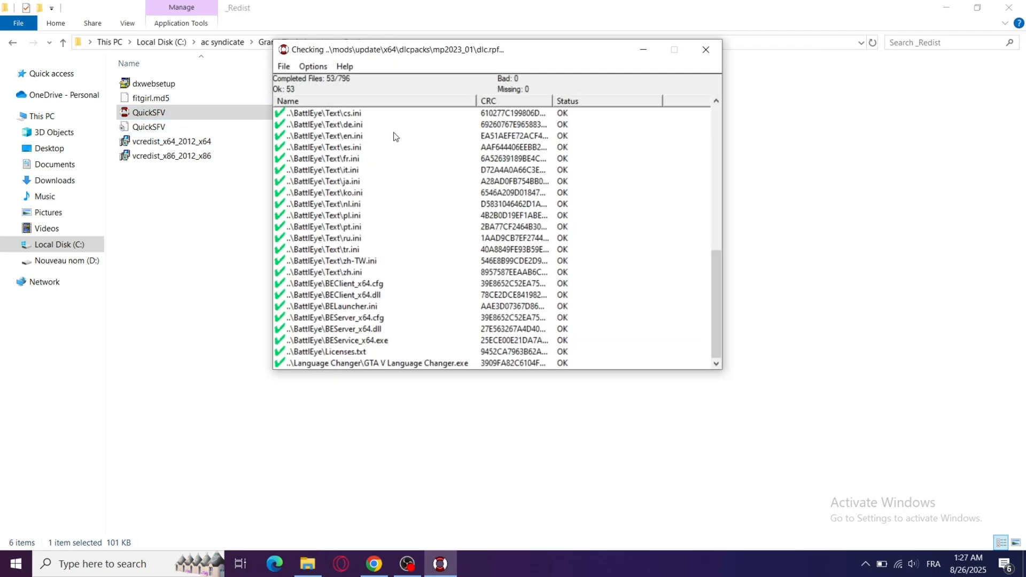
scroll("down", 3)
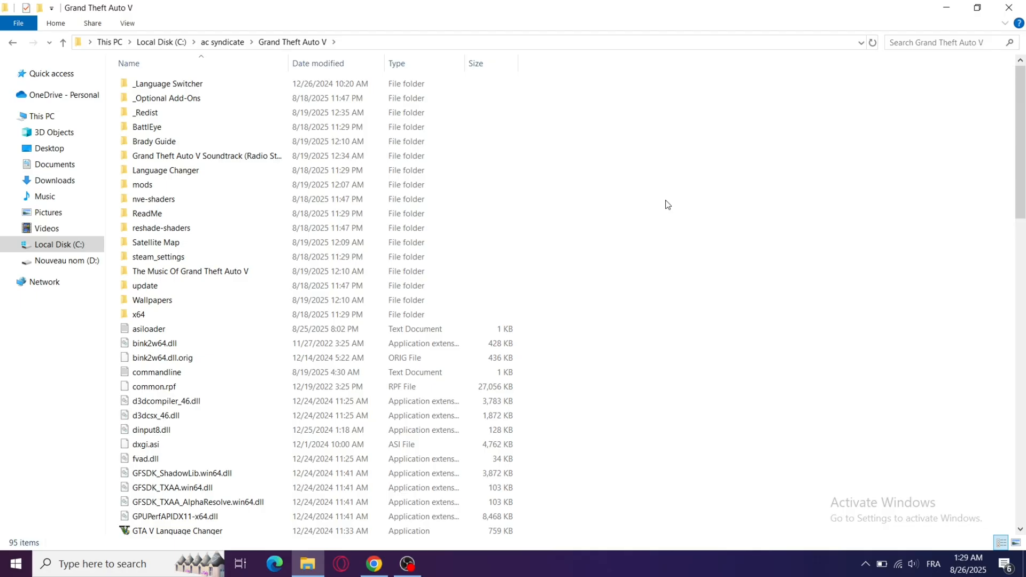
left_click(170, 112)
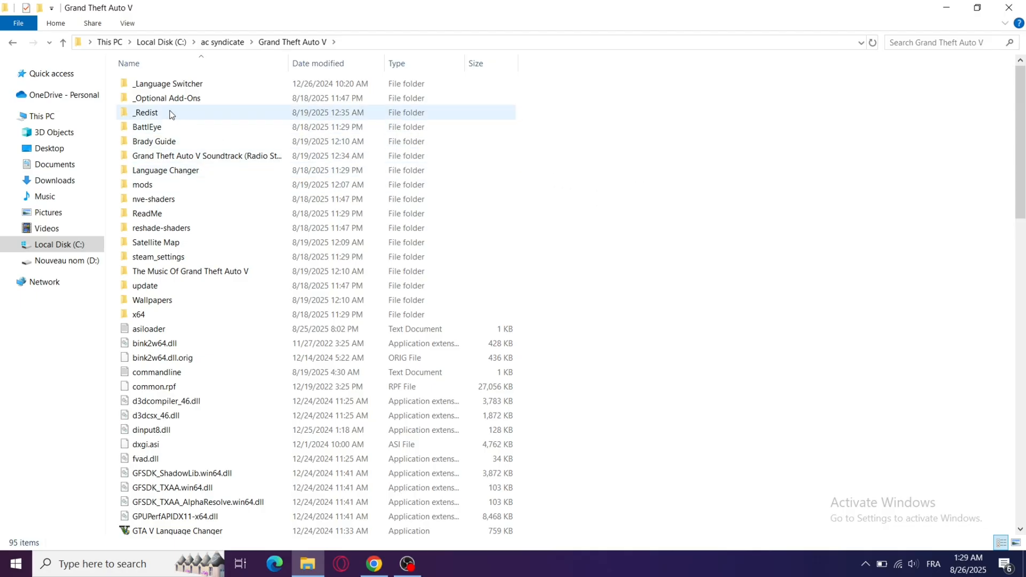
double_click(146, 112)
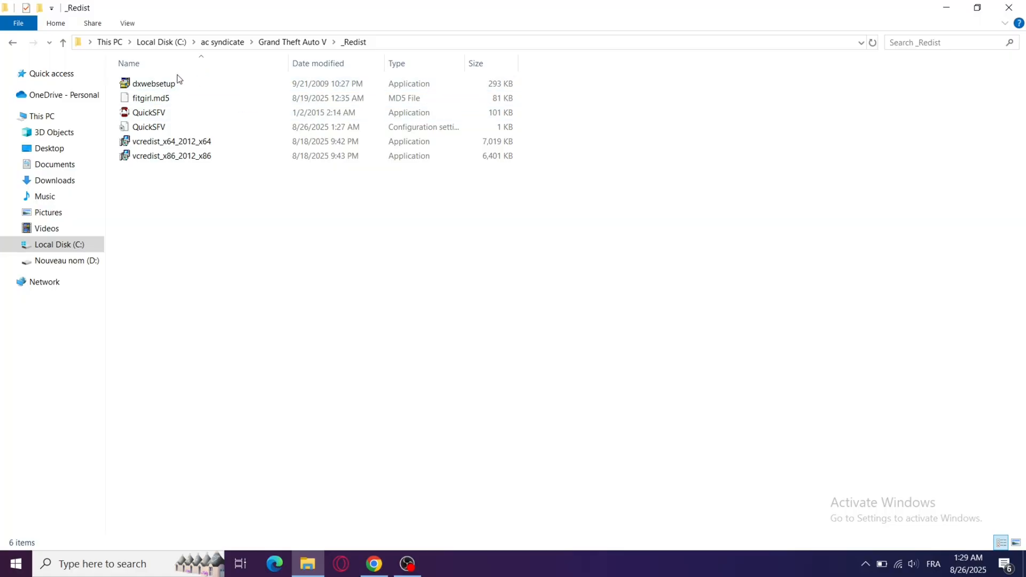
left_click(171, 141)
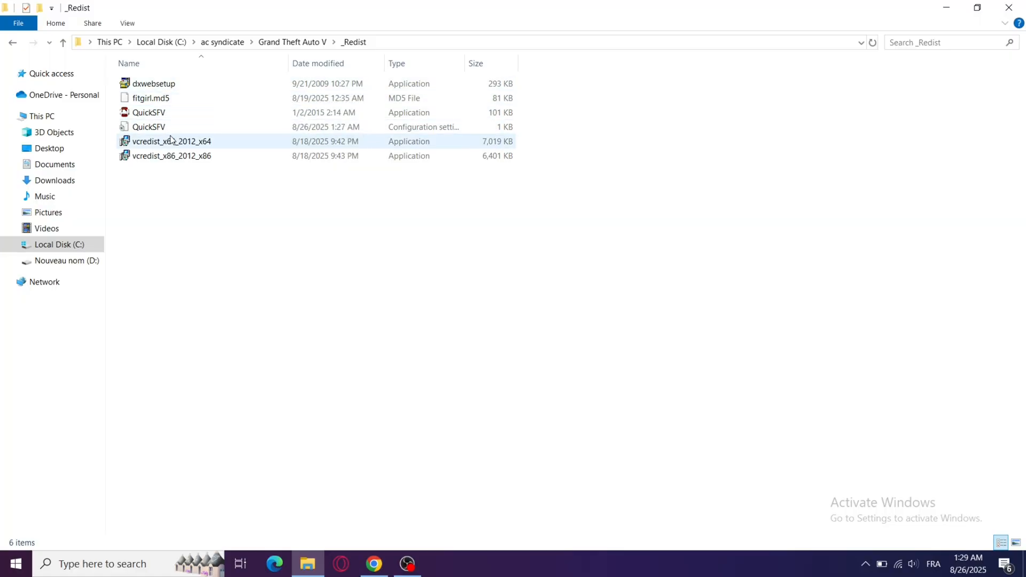
left_click(171, 156)
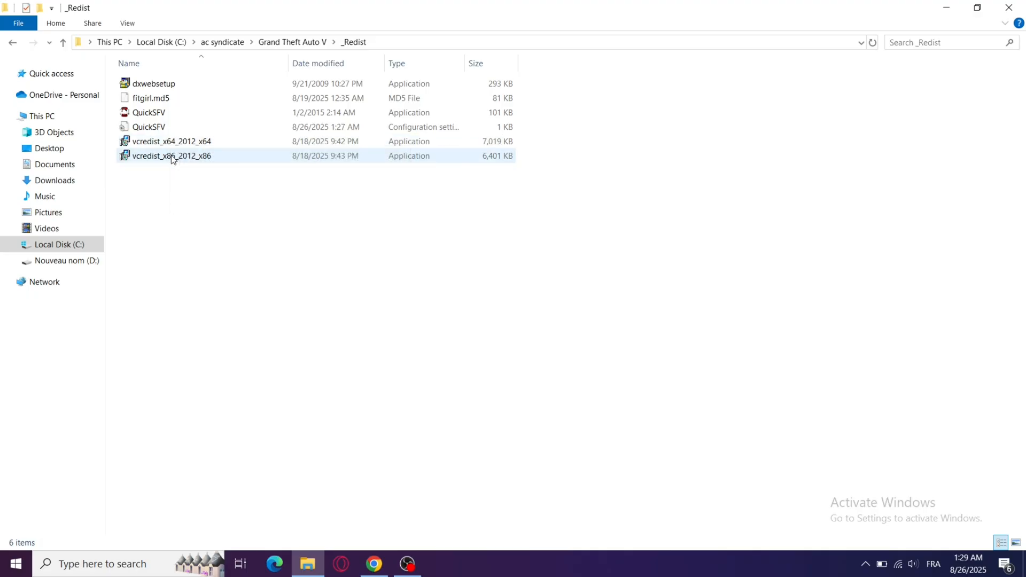
left_click(152, 84)
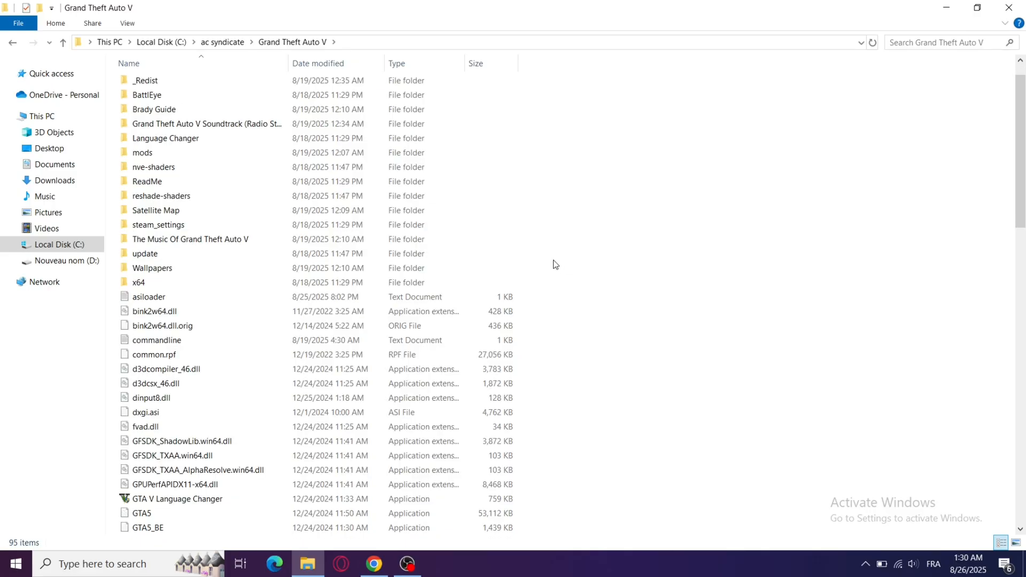
- Navigate File Explorer up to This PC, leaving the Grand Theft Auto V folder
scroll("down", 3)
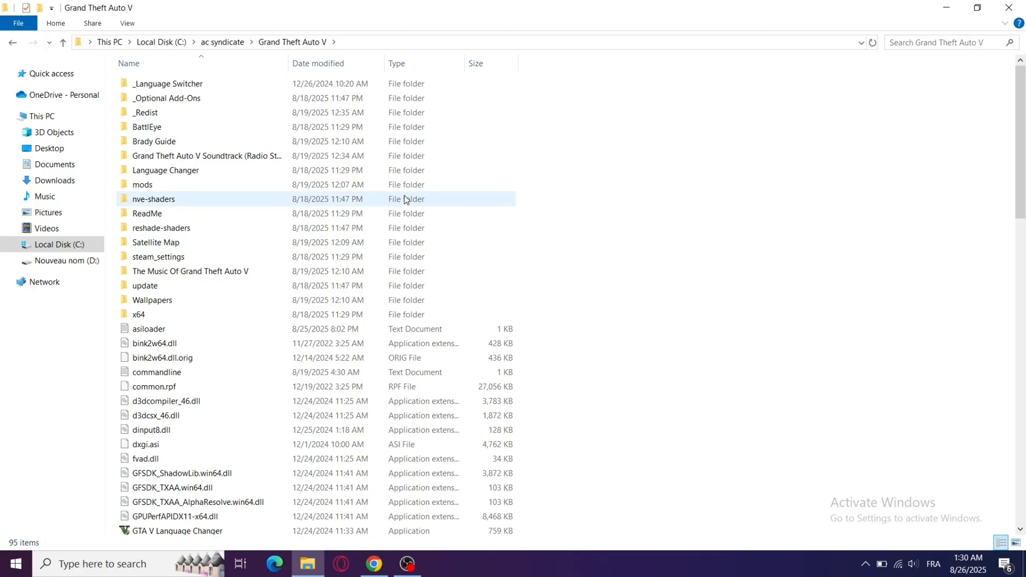
left_click(42, 116)
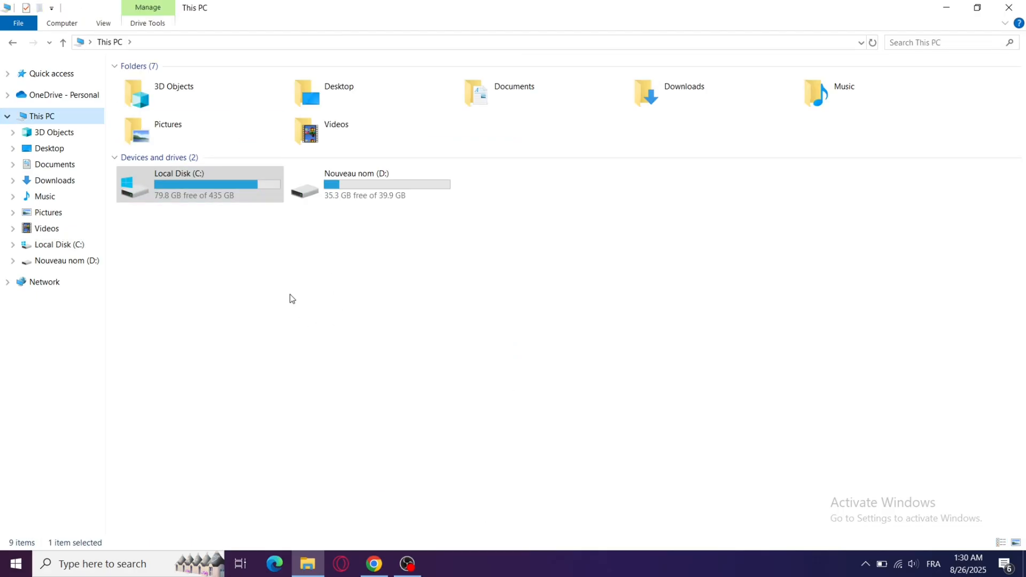
right_click(292, 298)
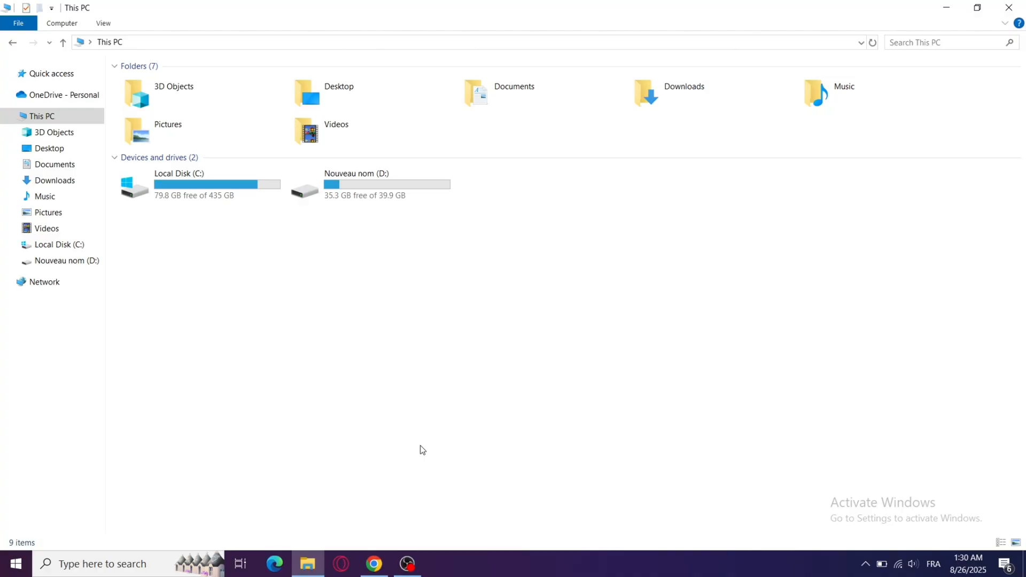
mouse_move(319, 511)
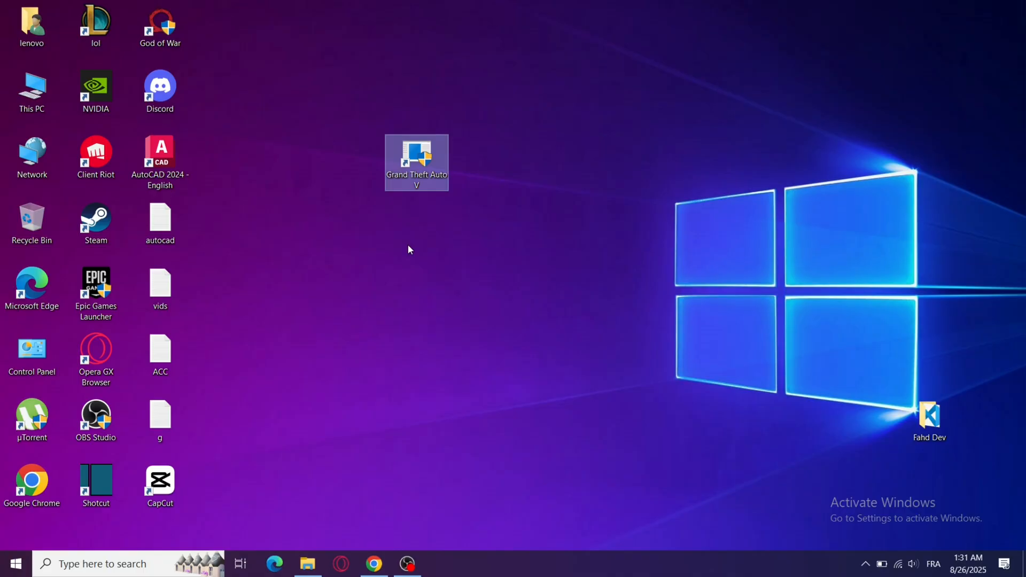
mouse_move(366, 407)
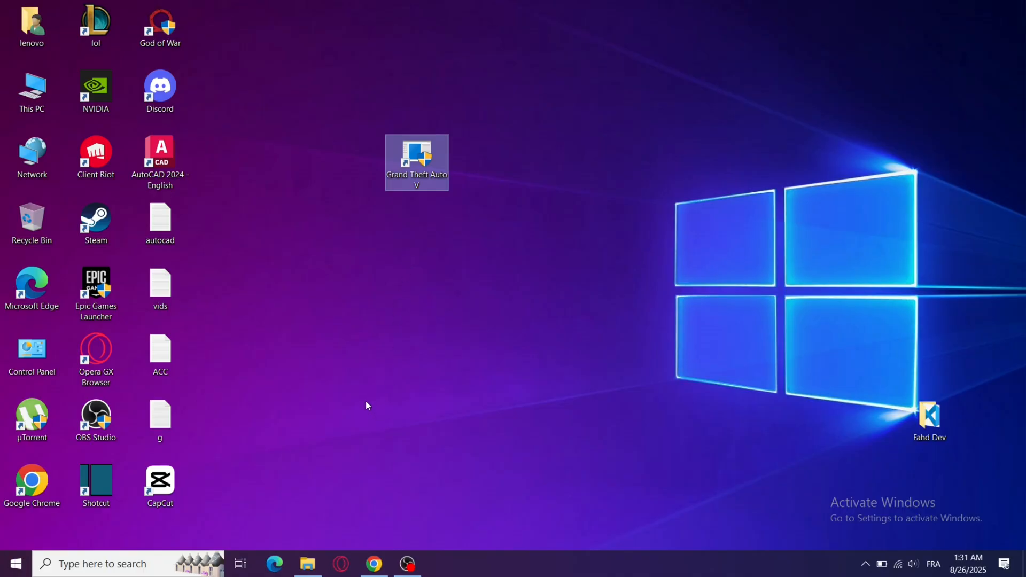